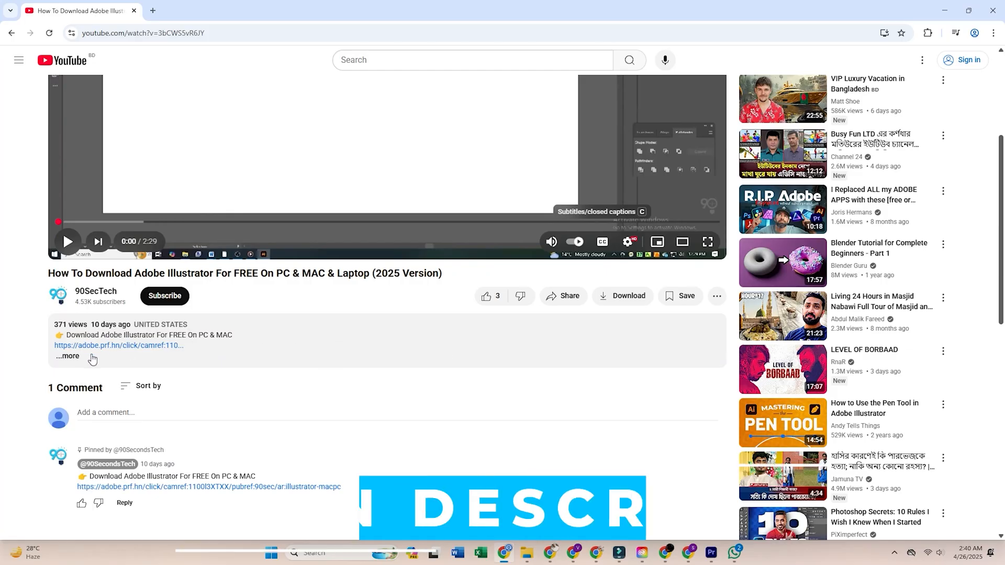
# Step: Expand the video description and follow the adobe.prf.hn download link to Adobe's site
pyautogui.click(67, 356)
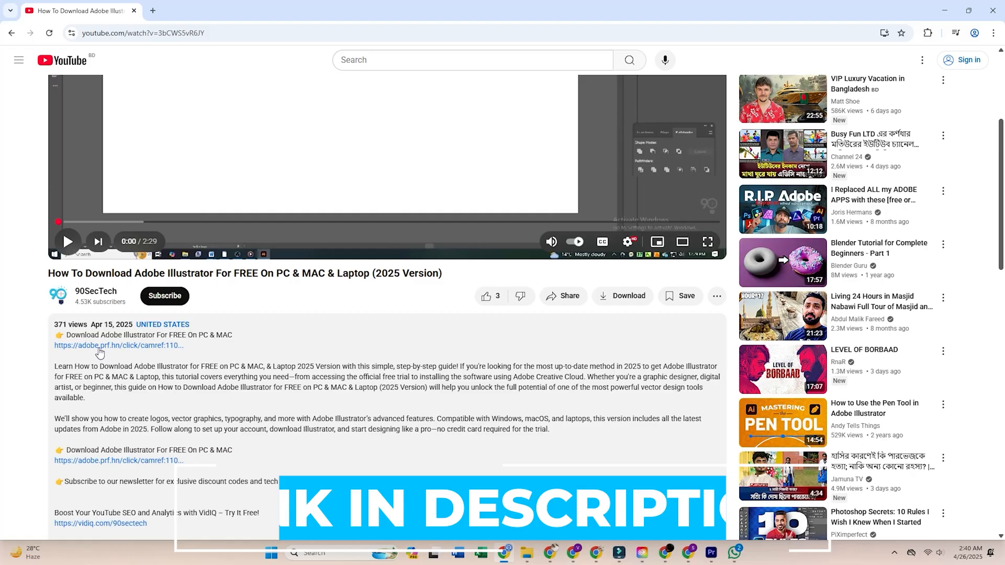
pyautogui.click(119, 345)
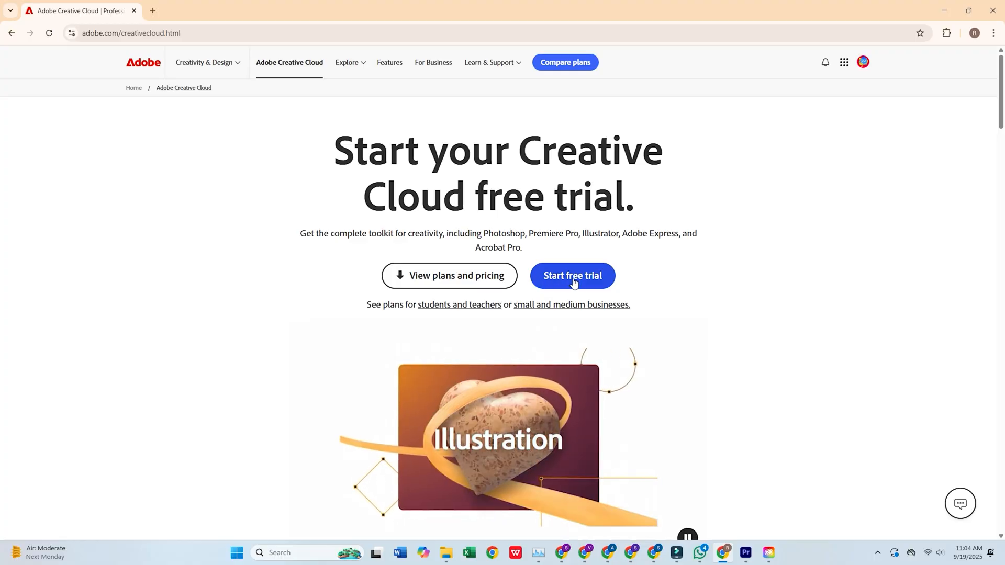
# Step: Start the free trial with the Business Creative Cloud Pro plan, annual billed monthly, and continue
pyautogui.click(572, 275)
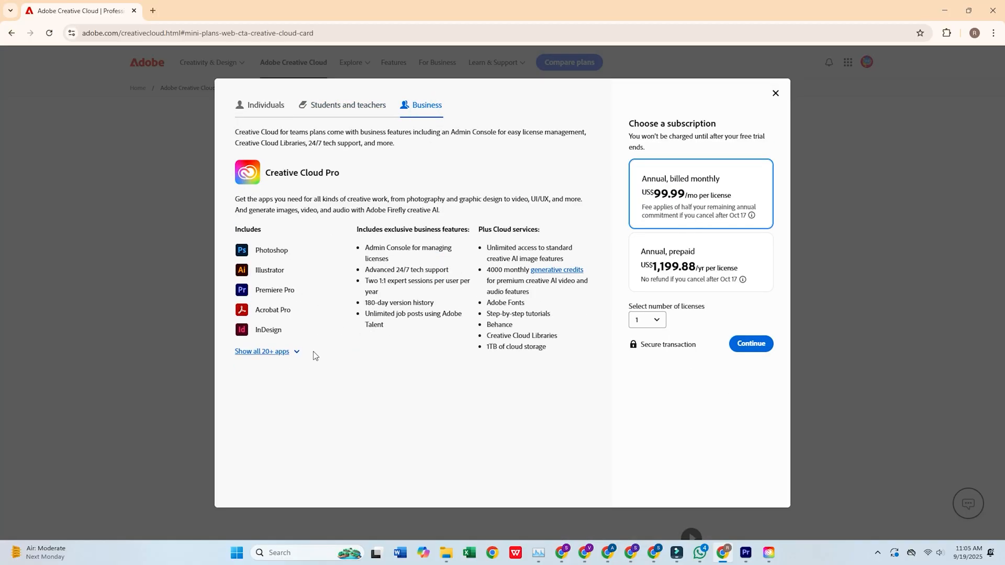
pyautogui.click(262, 351)
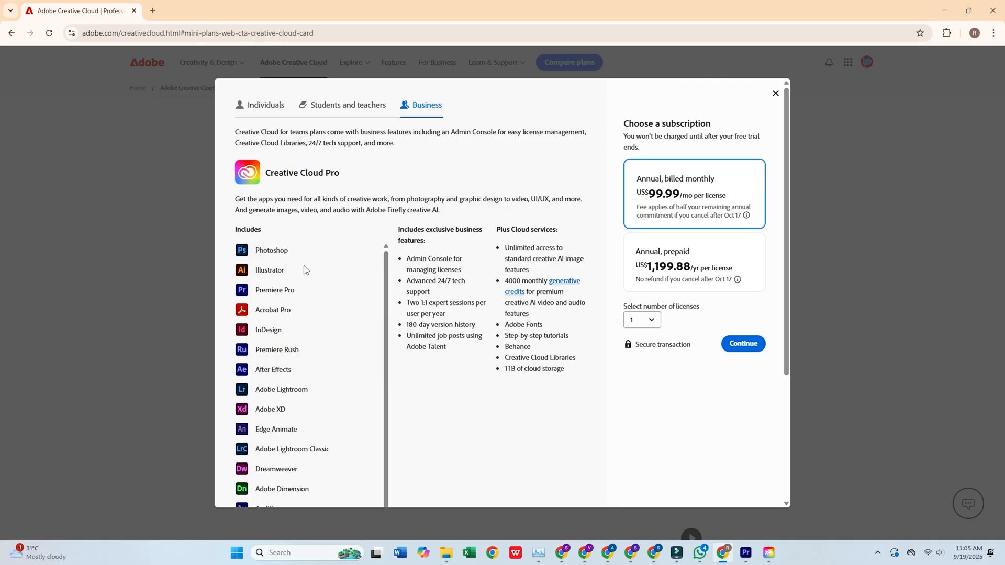
pyautogui.click(742, 344)
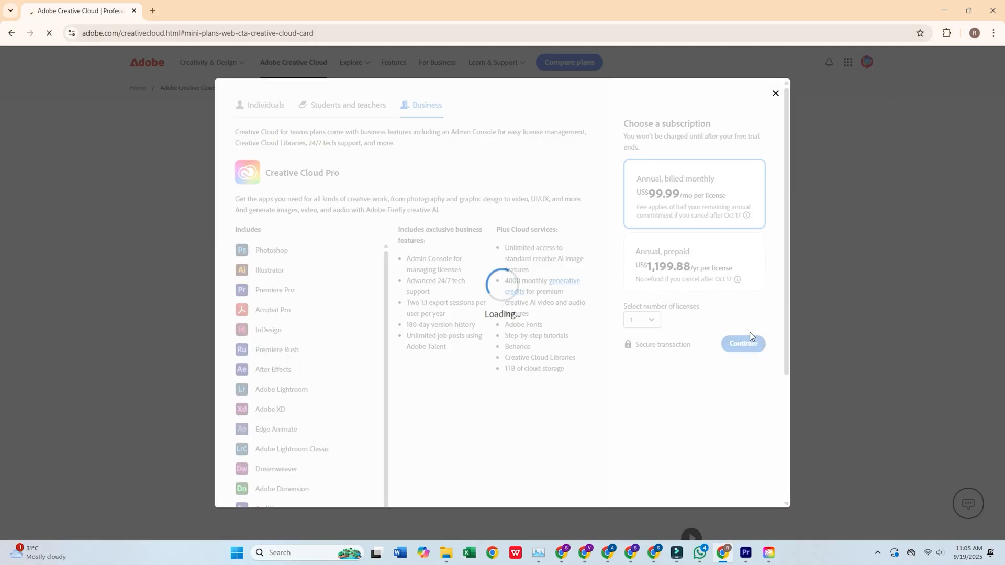
# Step: Choose Credit/Debit payment, agree and subscribe to the 14-day trial, reaching the Adobe sign-in email field
pyautogui.click(741, 344)
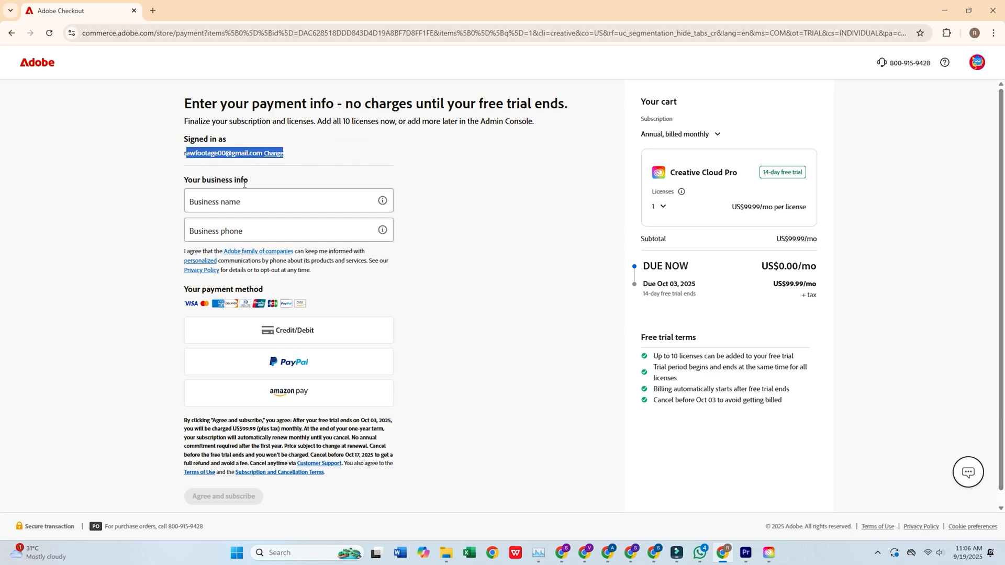
pyautogui.click(282, 201)
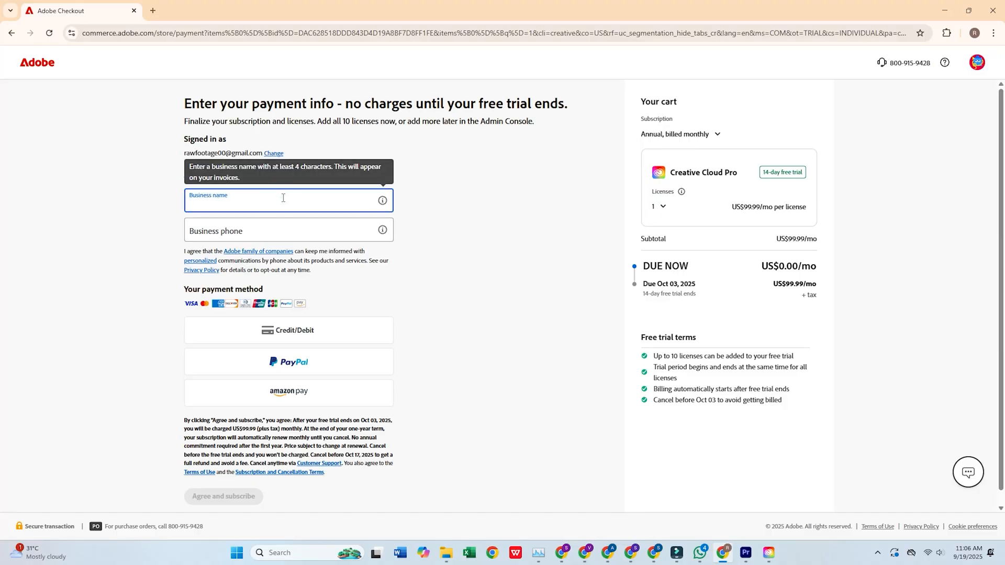
pyautogui.click(287, 330)
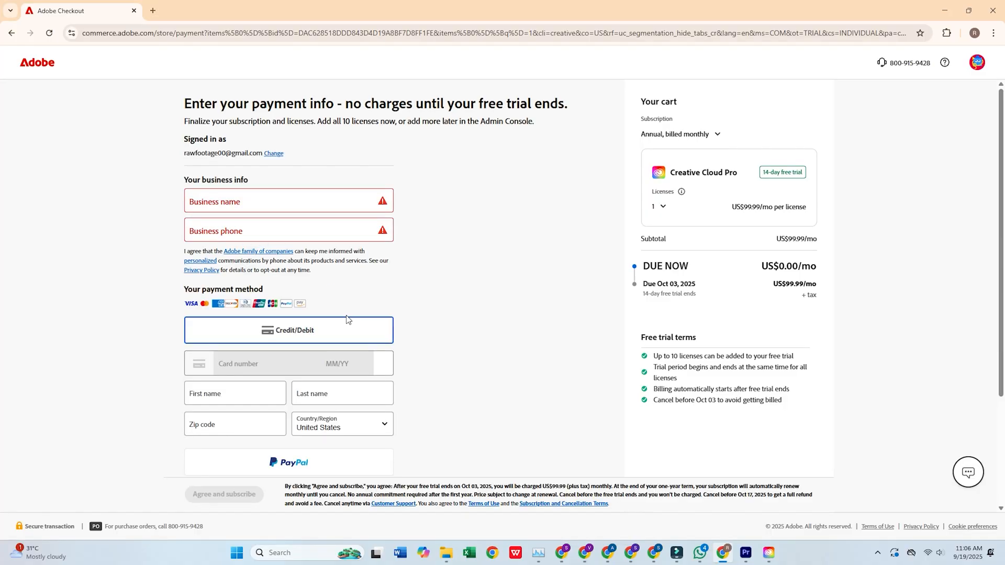
pyautogui.scroll(-3)
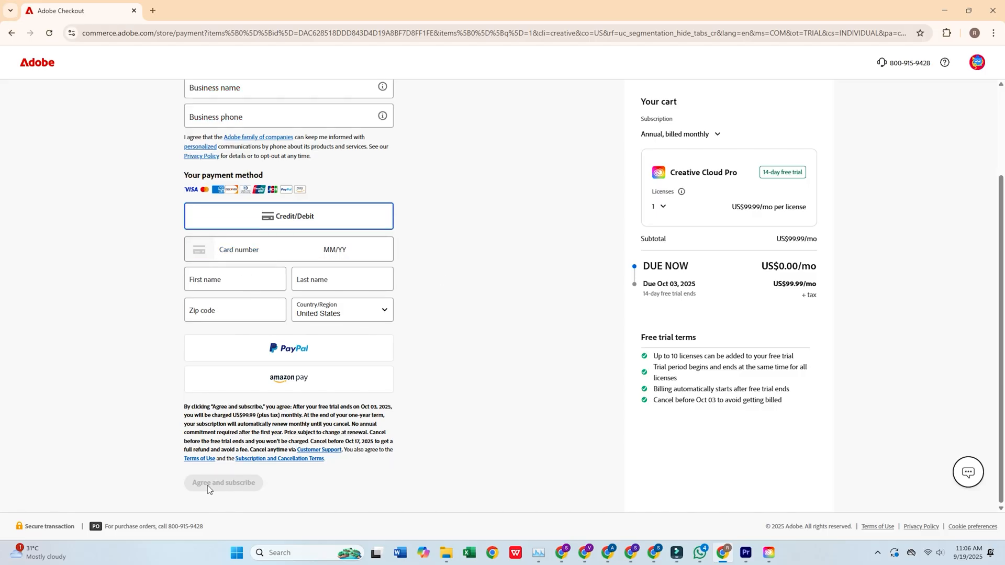
pyautogui.click(223, 483)
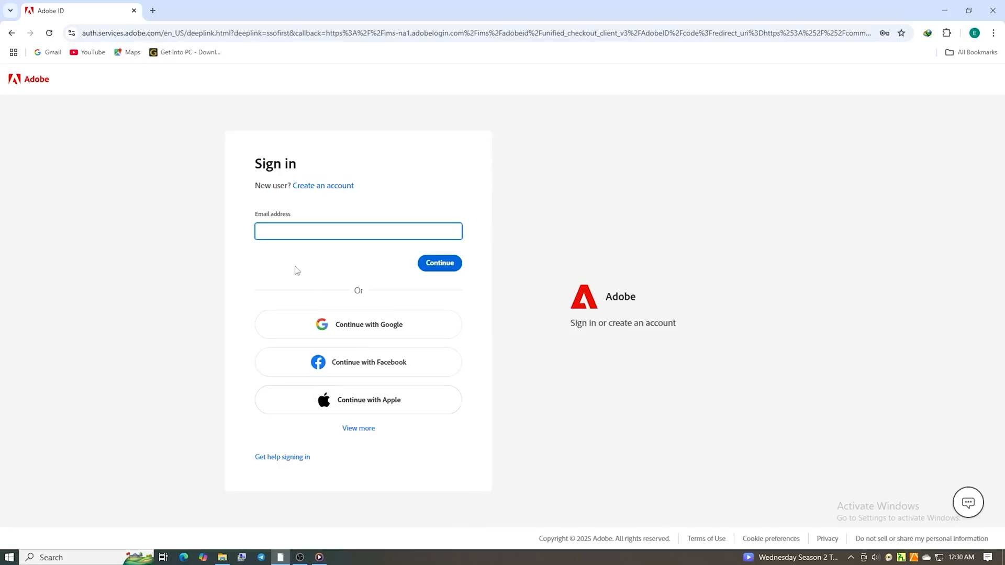
pyautogui.click(324, 185)
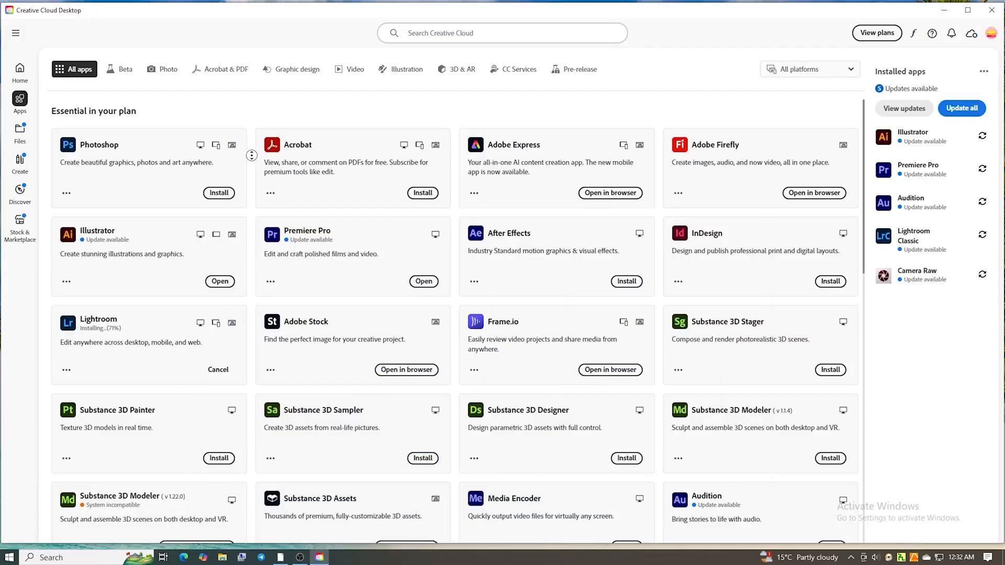
# Step: Show the Apps section in Creative Cloud Desktop and scroll through the All apps list
pyautogui.scroll(-3)
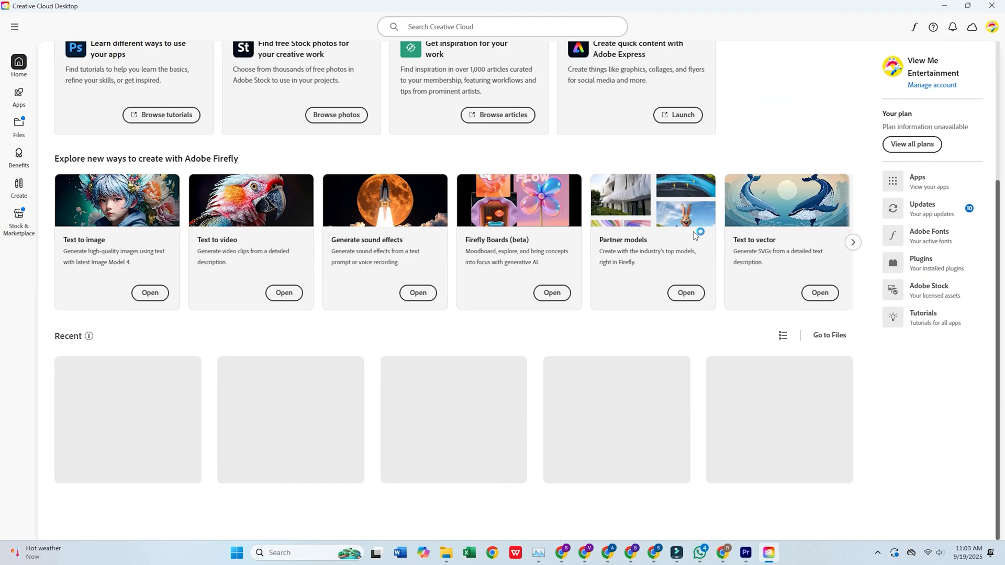
pyautogui.click(19, 97)
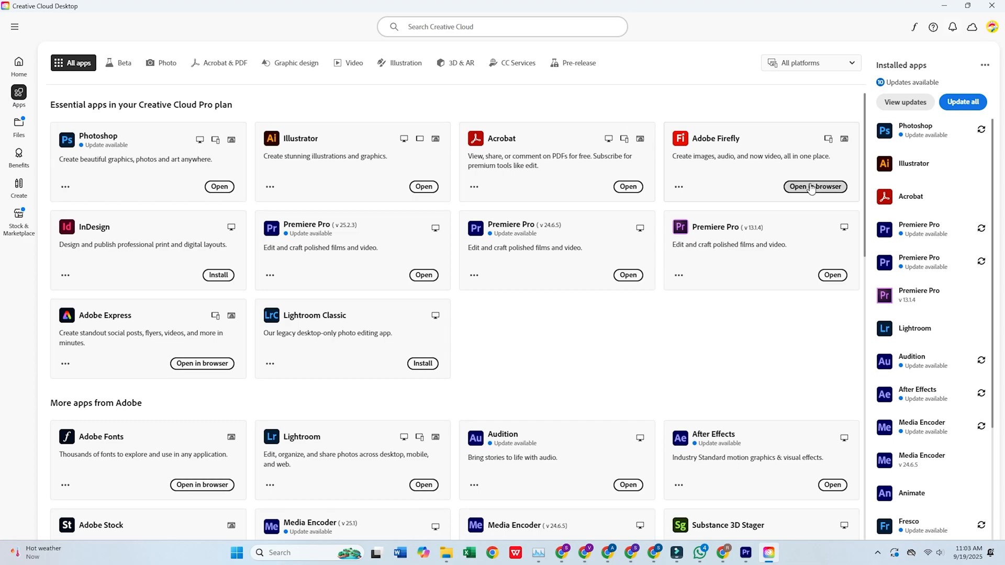
pyautogui.moveTo(235, 256)
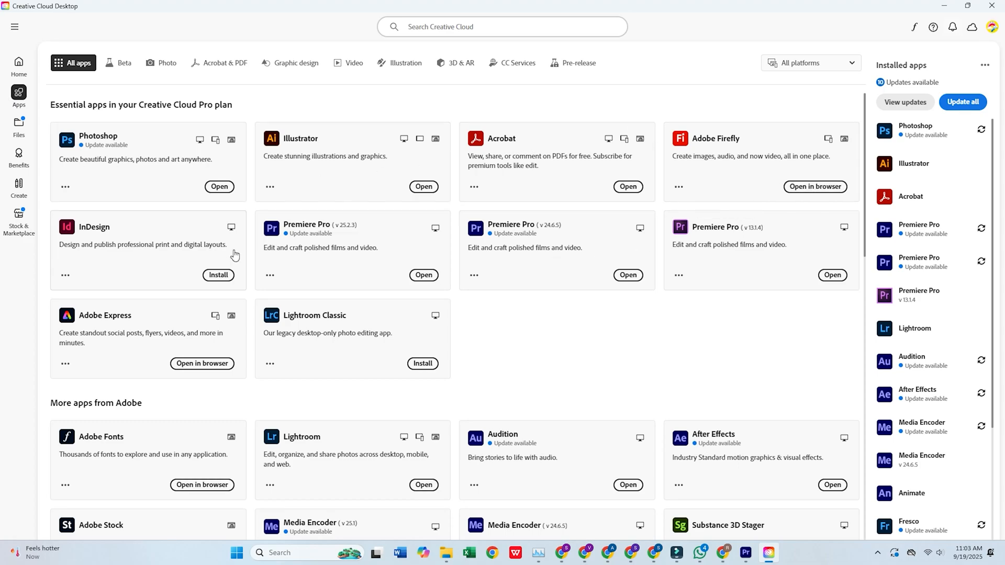
pyautogui.scroll(-3)
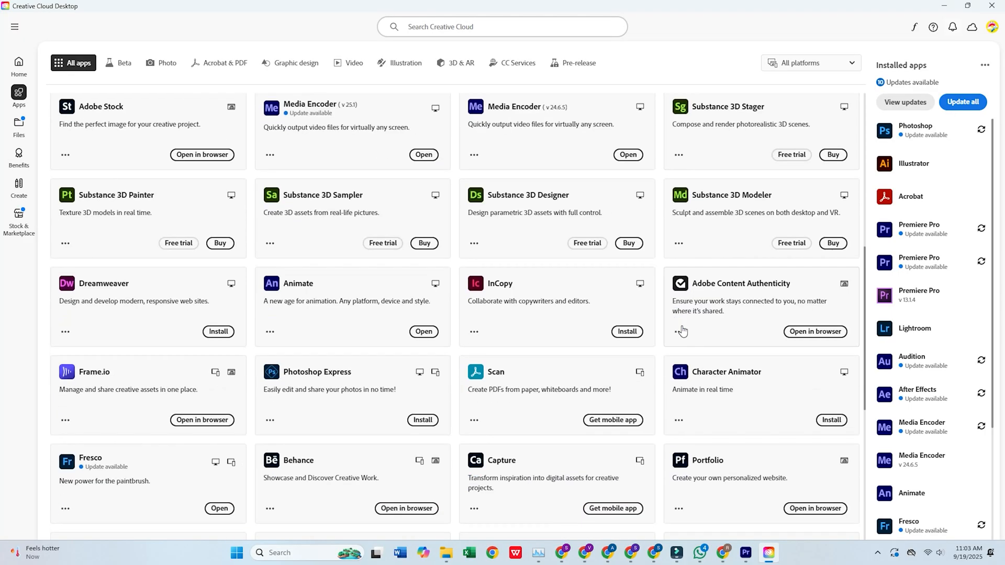
pyautogui.scroll(-3)
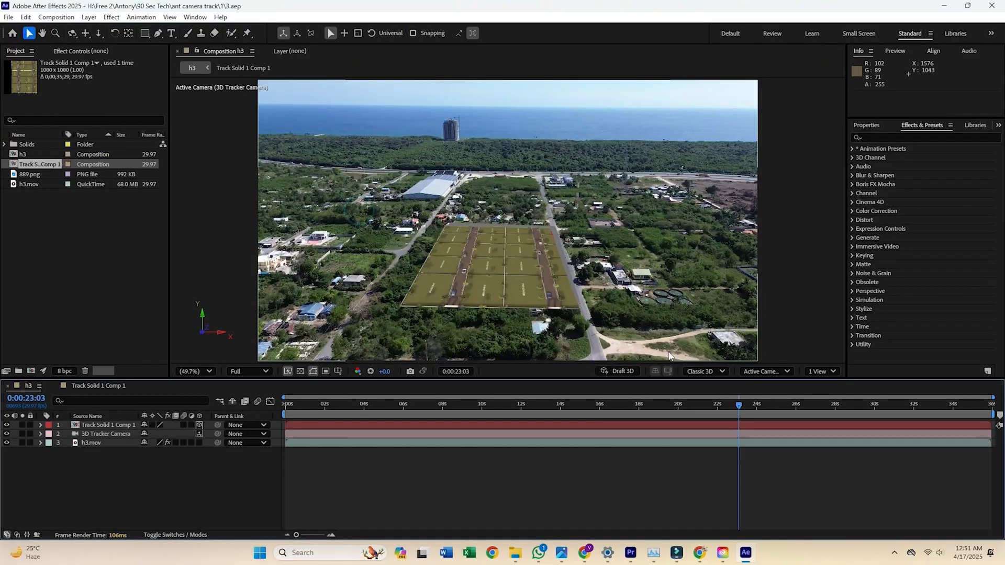
pyautogui.moveTo(739, 406); pyautogui.dragTo(669, 407)
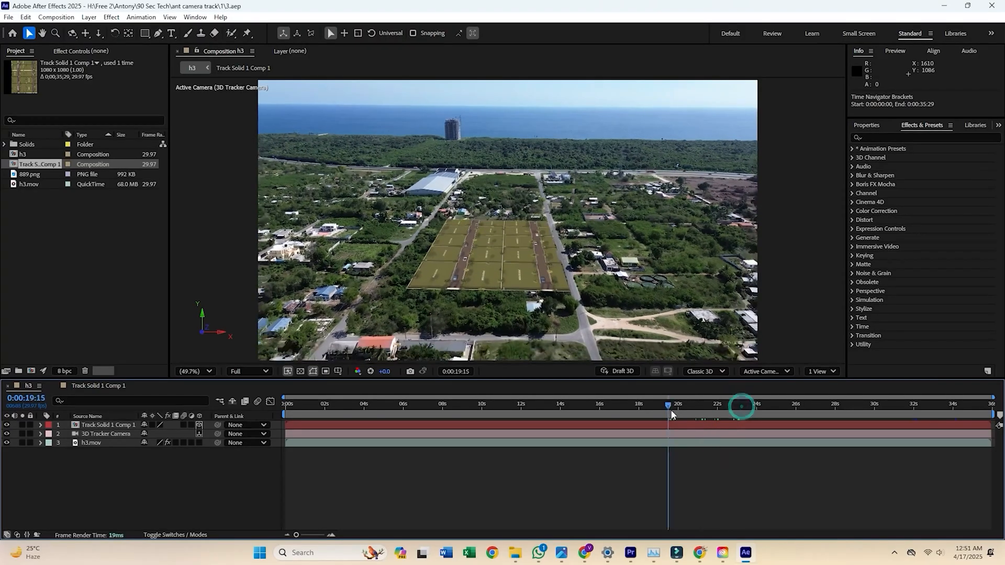
pyautogui.click(813, 555)
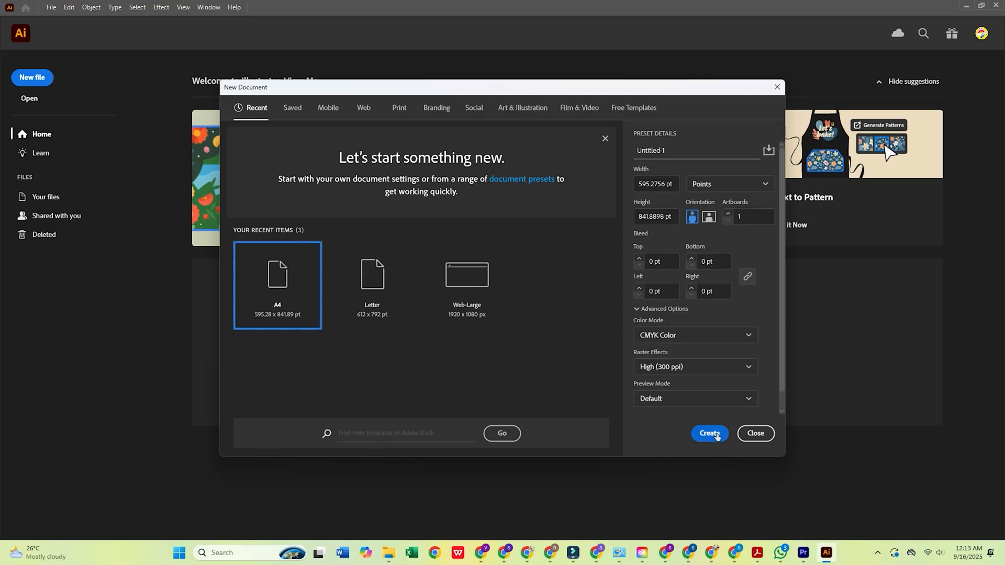
# Step: Create a new Illustrator document from the A4 preset, named Untitled-1
pyautogui.click(709, 433)
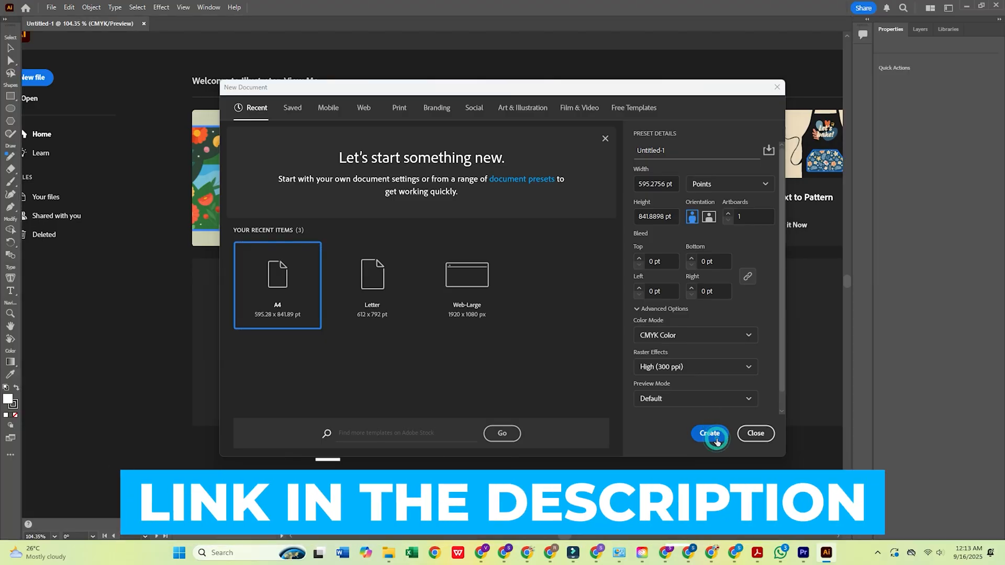
pyautogui.click(709, 433)
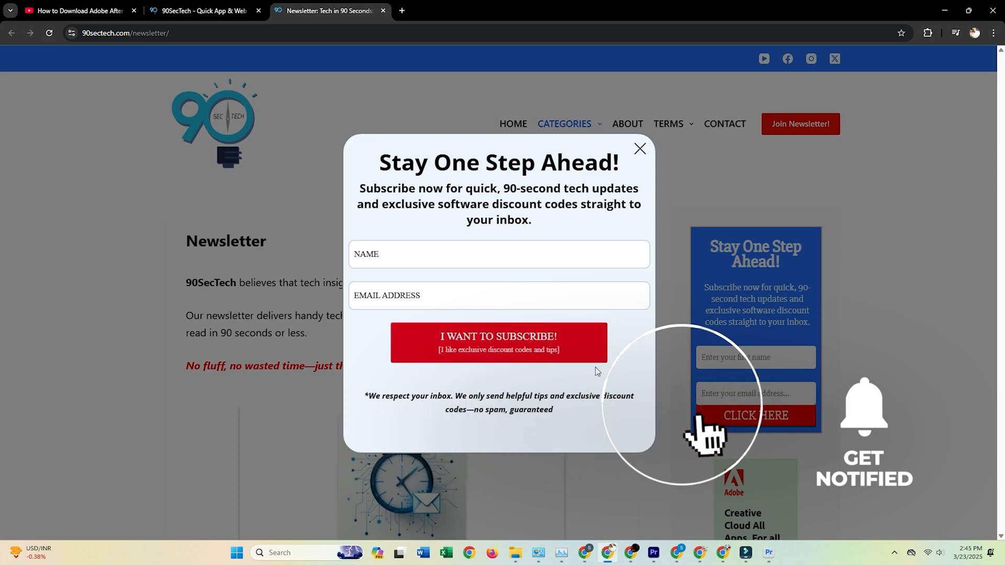
# Step: Close the 'Stay One Step Ahead!' newsletter popup on the 90SecTech site
pyautogui.click(639, 149)
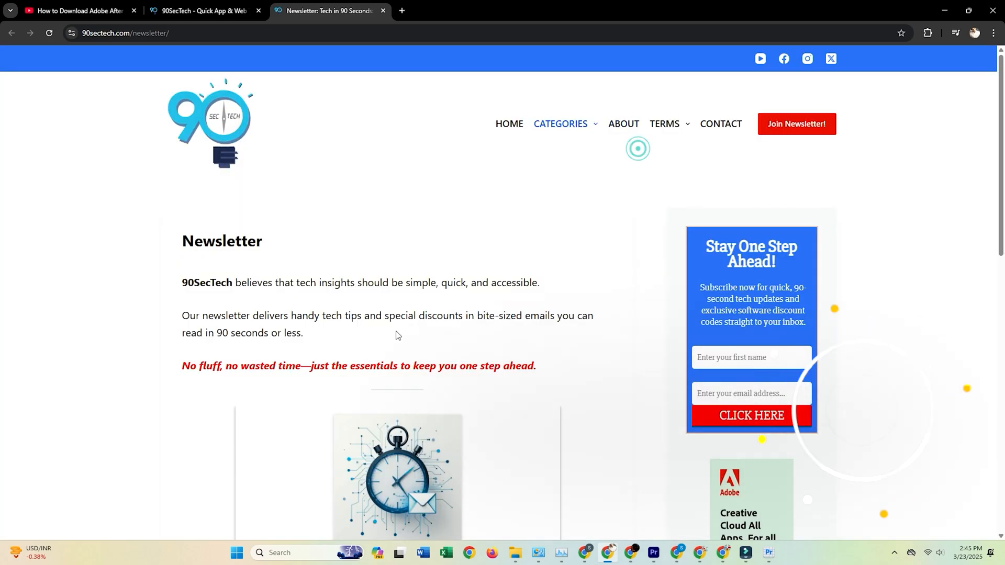